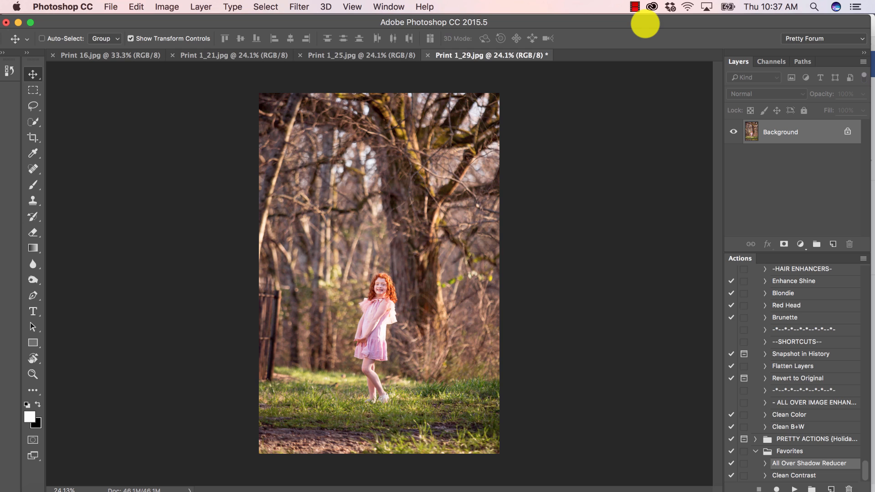
mouse_move(348, 121)
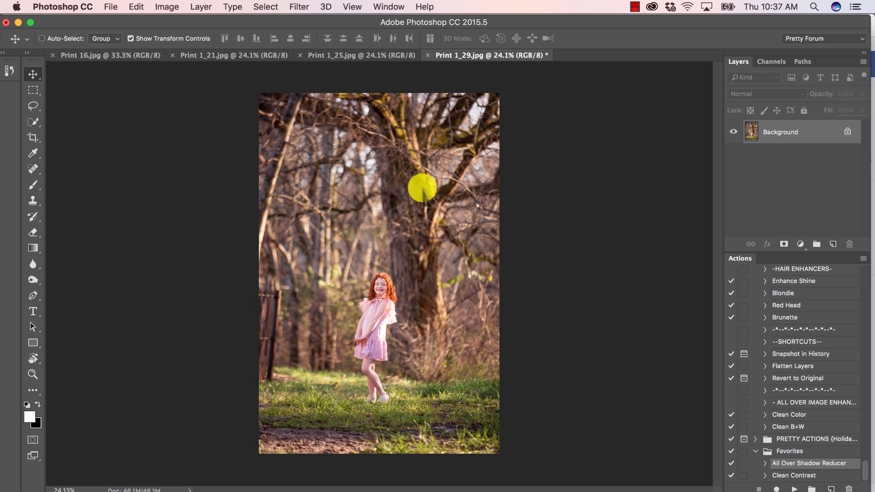
mouse_move(493, 75)
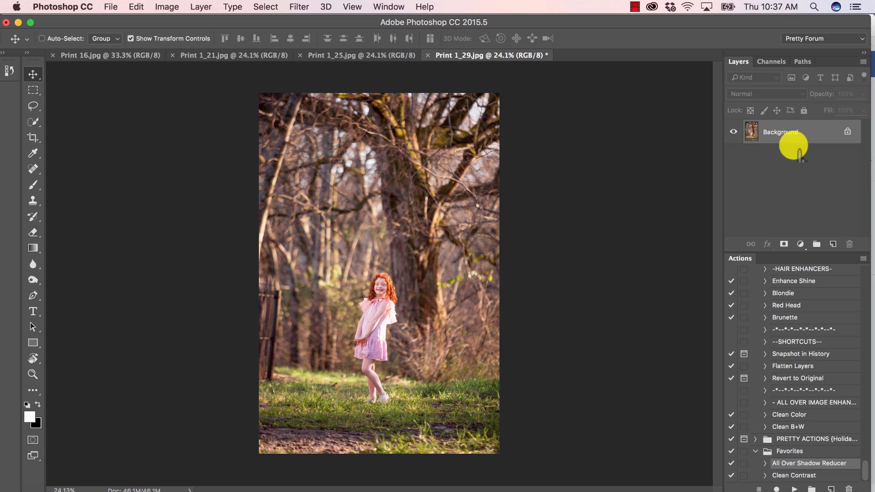
mouse_move(826, 140)
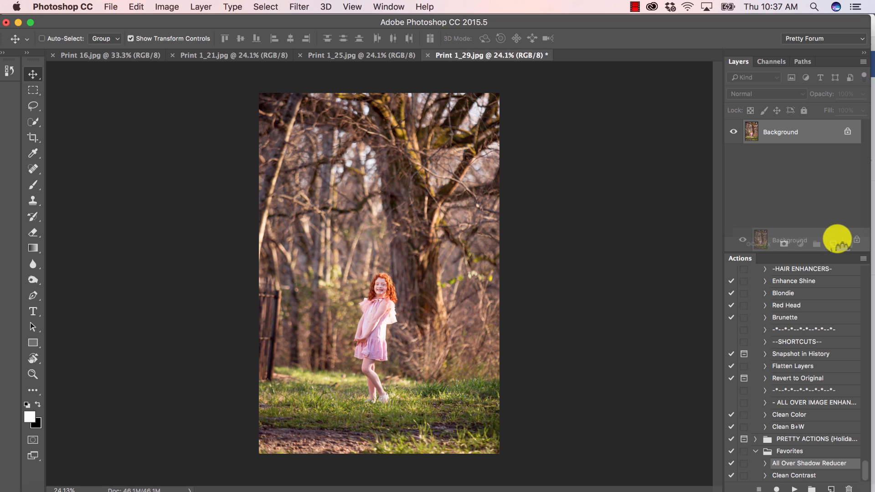
Duplicate the Background layer to create a Background copy layer above it.
click(833, 244)
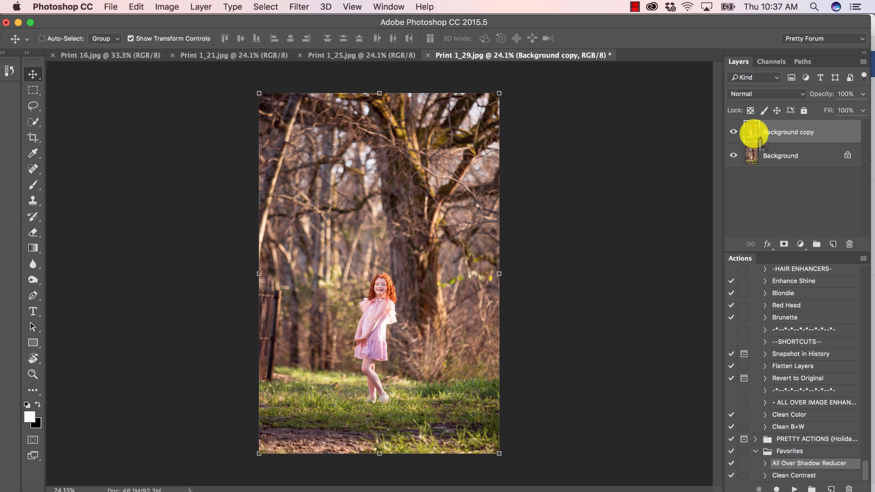
mouse_move(78, 115)
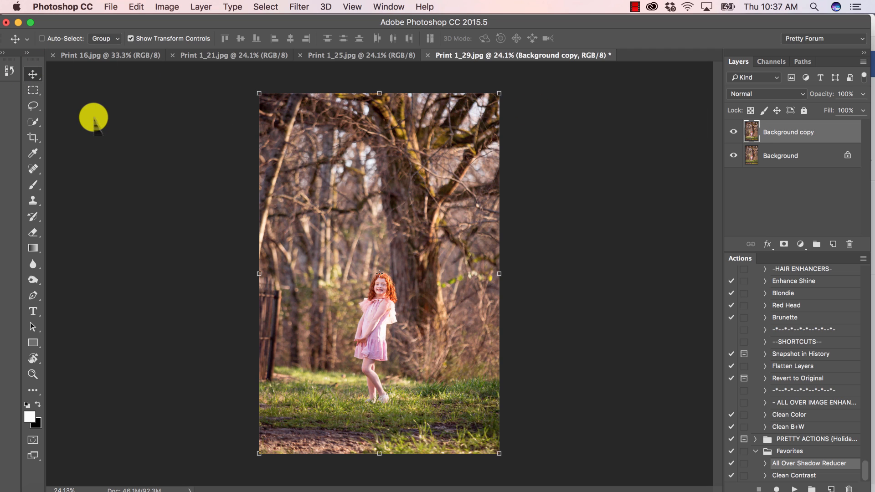
mouse_move(326, 7)
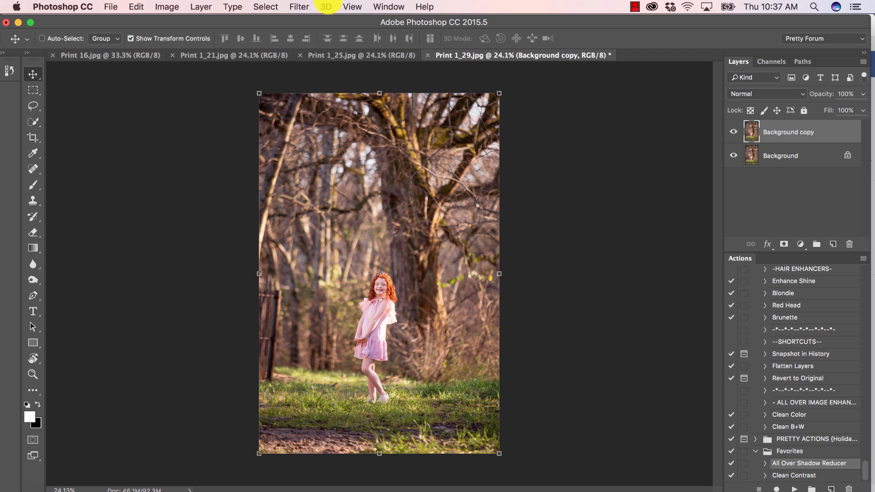
mouse_move(266, 7)
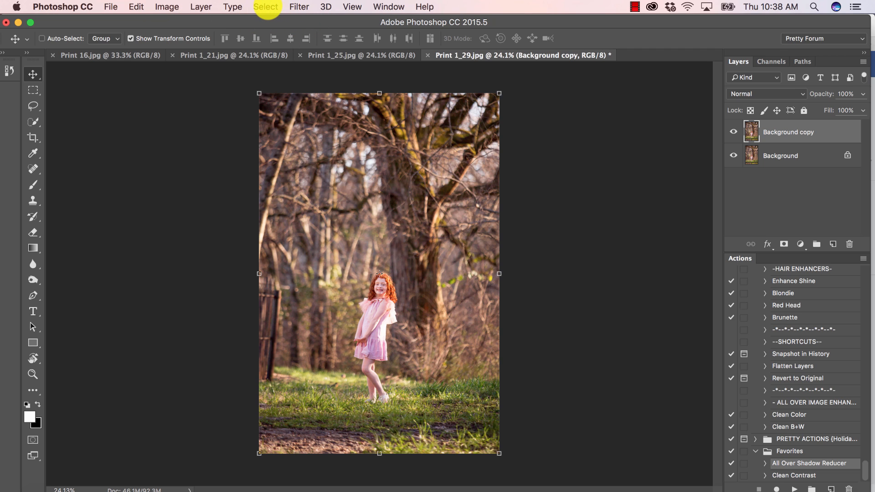
mouse_move(370, 149)
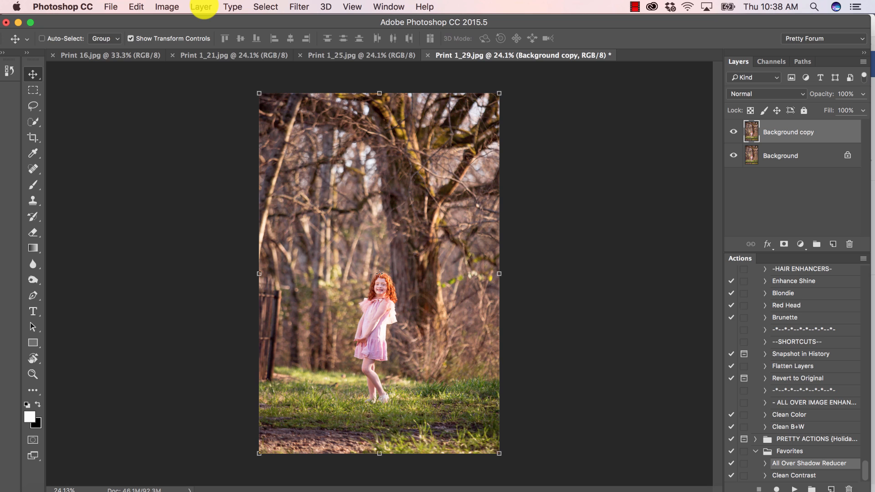
Launch Select > Focus Area with the View preview set to On White.
click(265, 7)
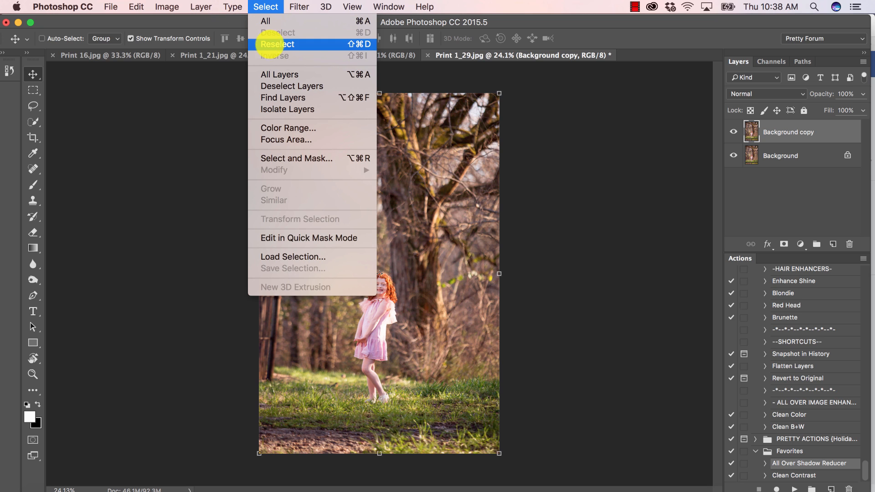
mouse_move(286, 140)
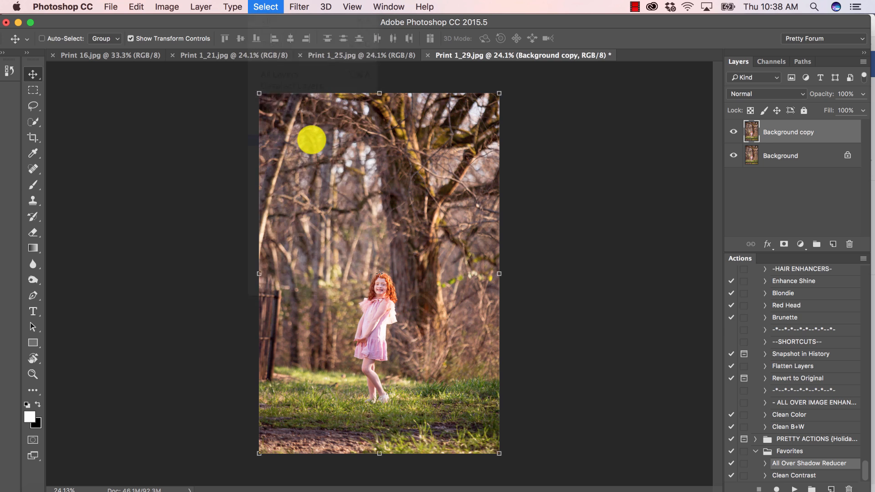
click(265, 7)
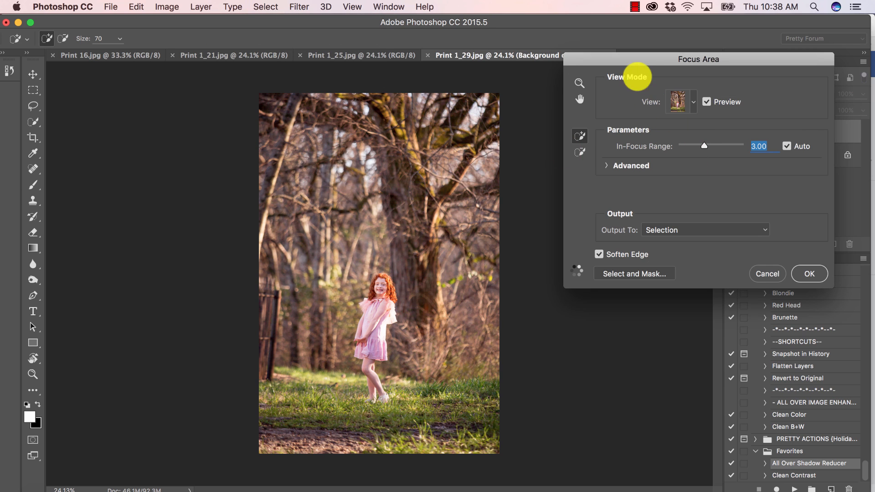
click(680, 101)
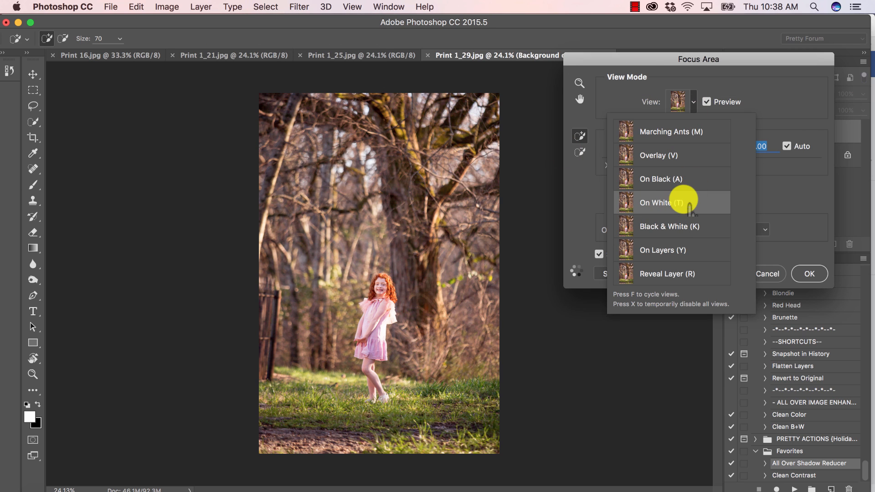
click(661, 203)
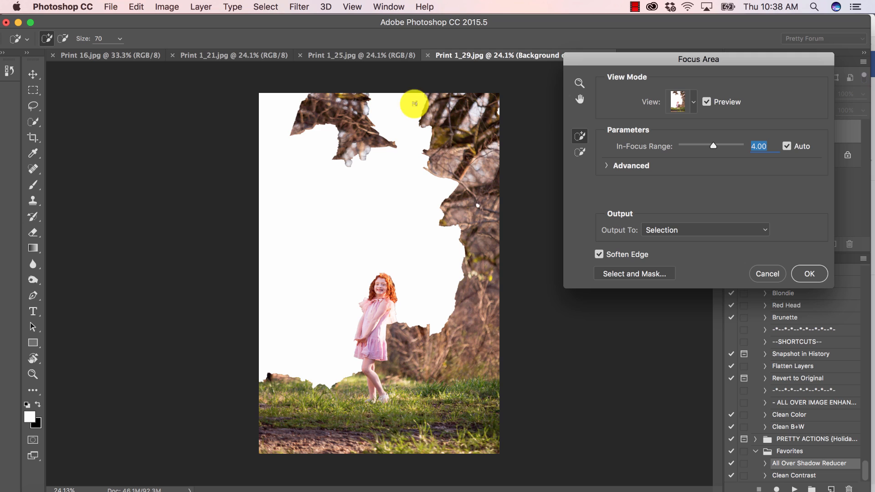
mouse_move(680, 173)
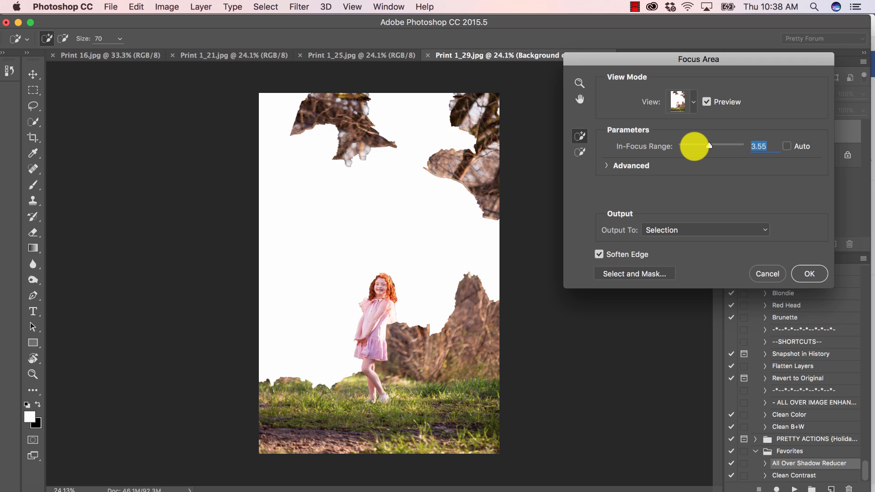
mouse_move(694, 146)
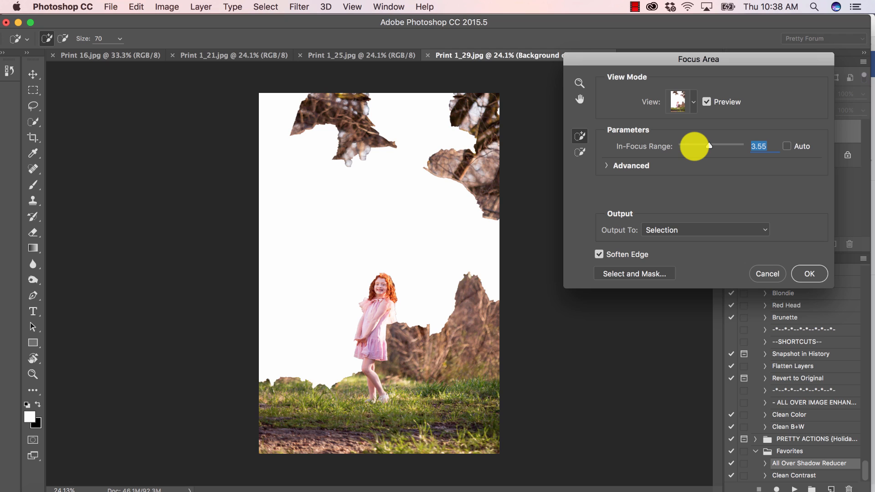
mouse_move(525, 123)
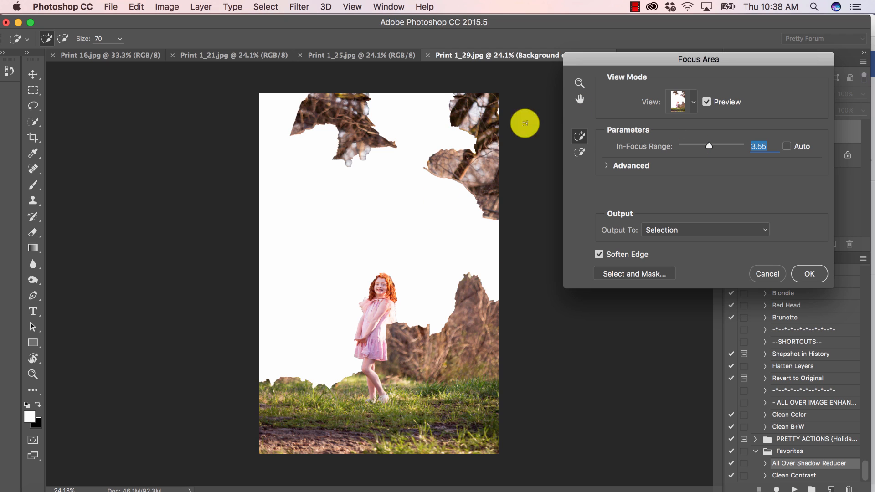
mouse_move(382, 156)
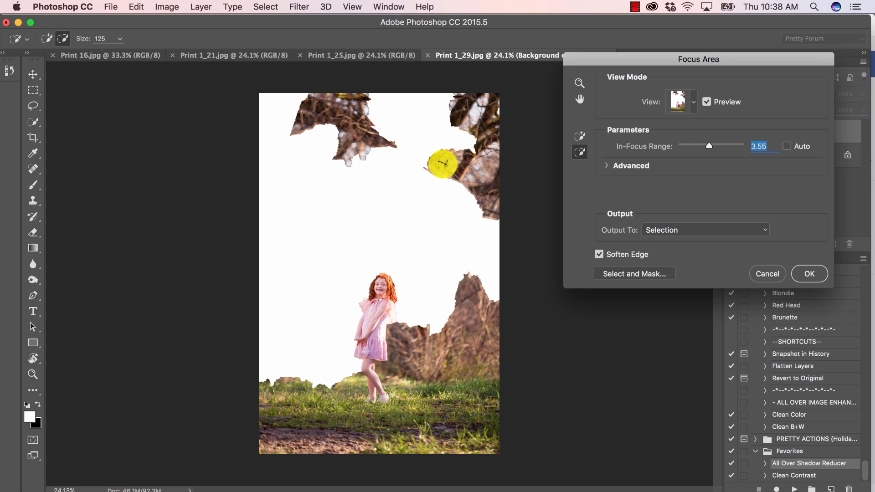
mouse_move(439, 145)
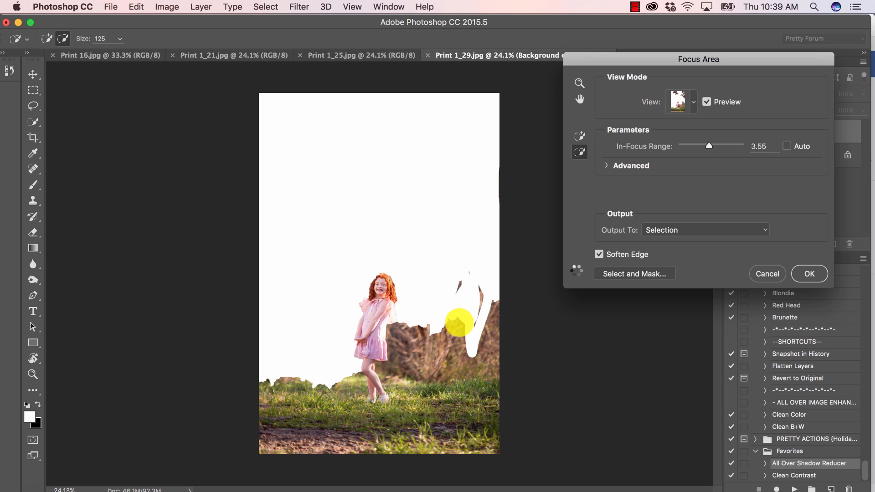
mouse_move(578, 279)
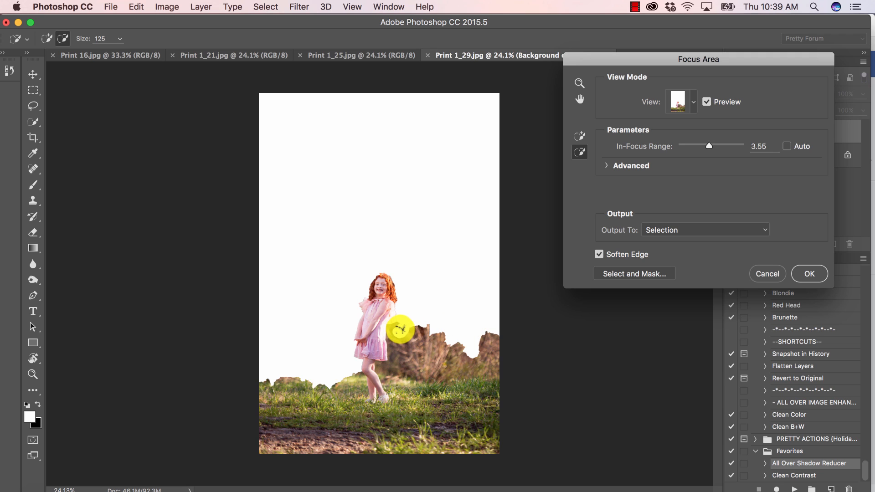
mouse_move(394, 355)
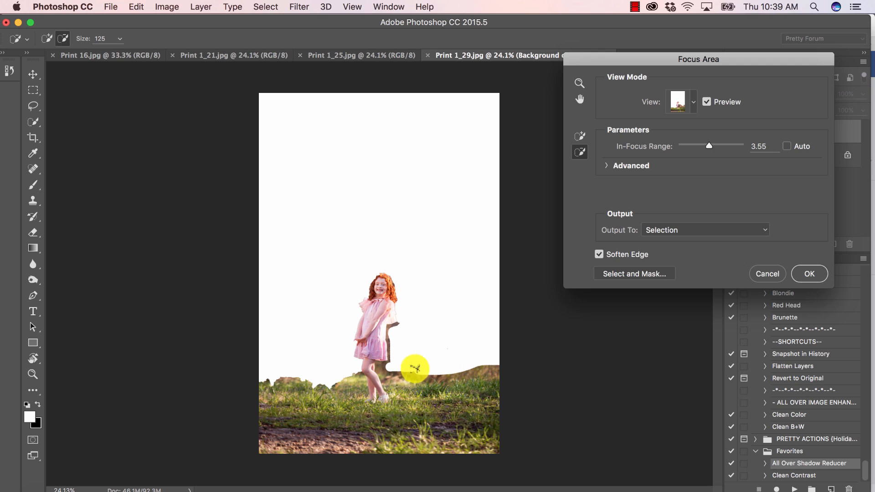
mouse_move(524, 273)
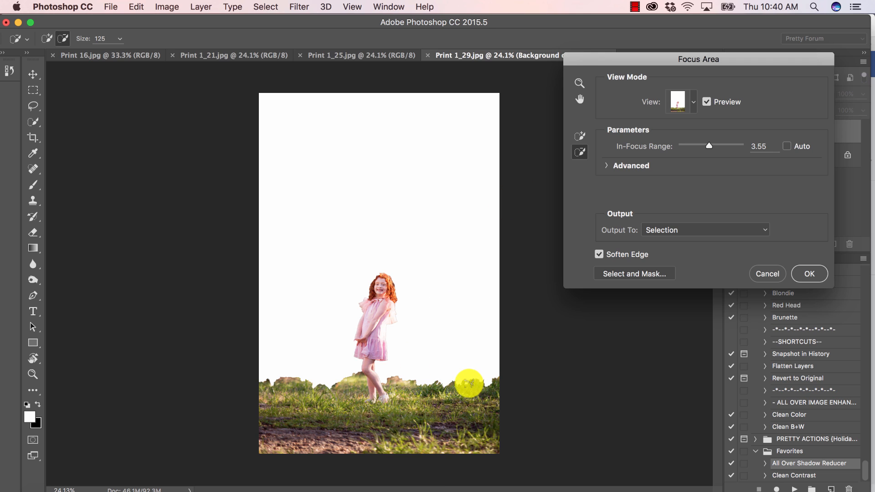
mouse_move(481, 382)
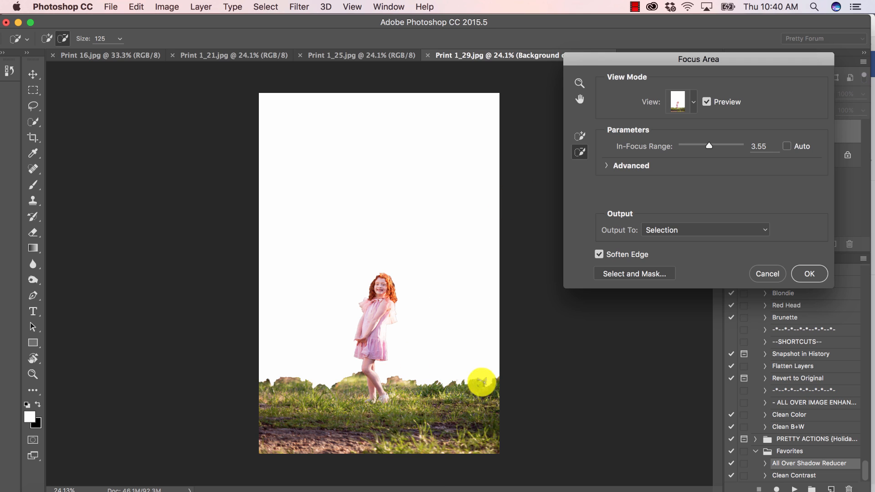
mouse_move(642, 212)
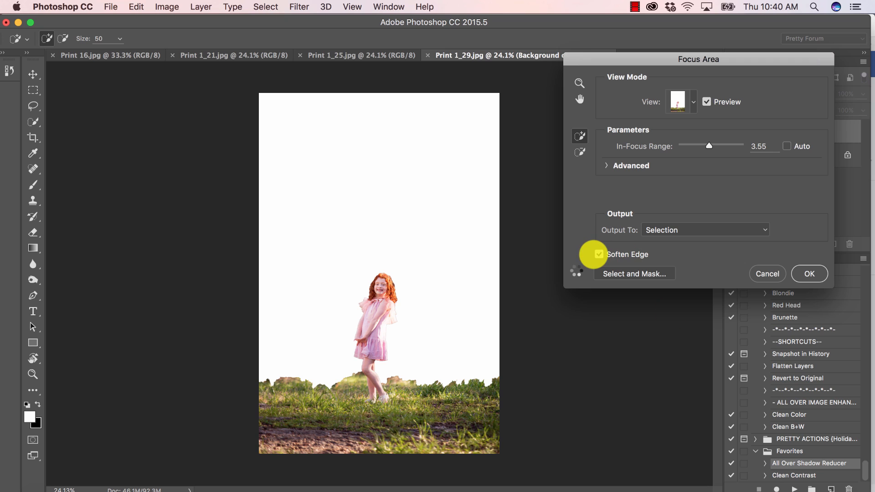
mouse_move(664, 248)
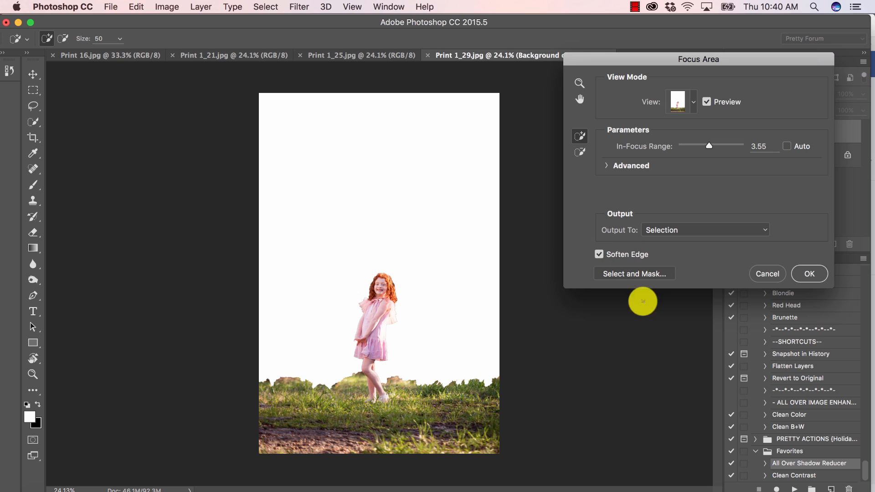
mouse_move(441, 330)
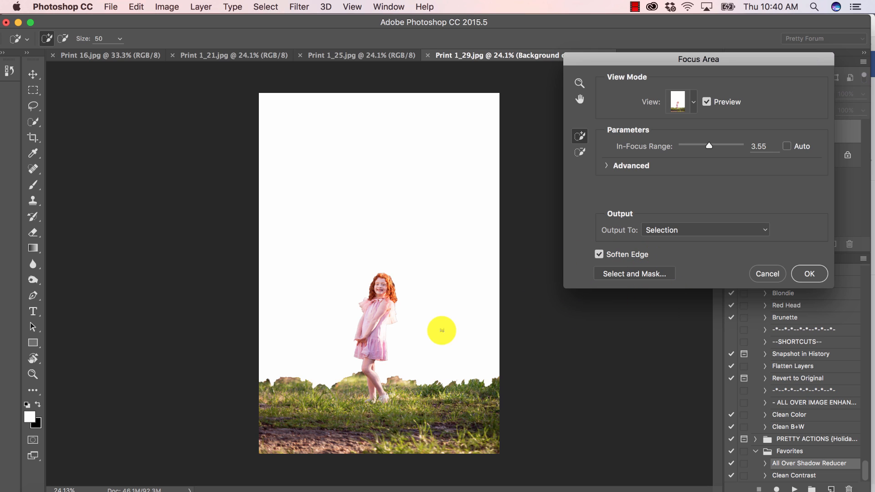
mouse_move(450, 326)
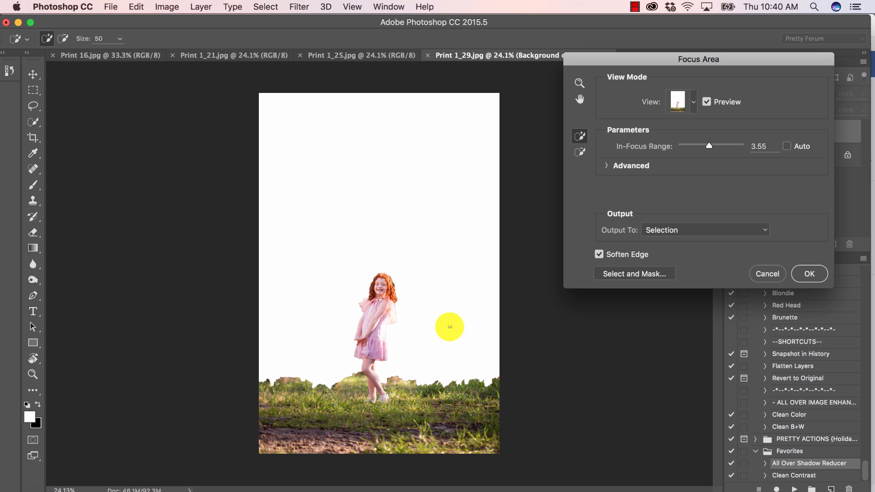
mouse_move(629, 278)
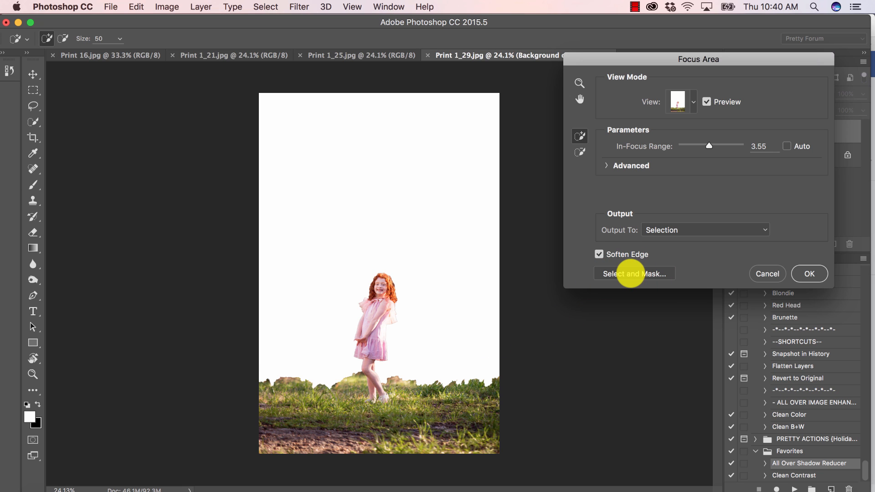
Send the girl-and-grass Focus Area selection into Select and Mask.
click(633, 273)
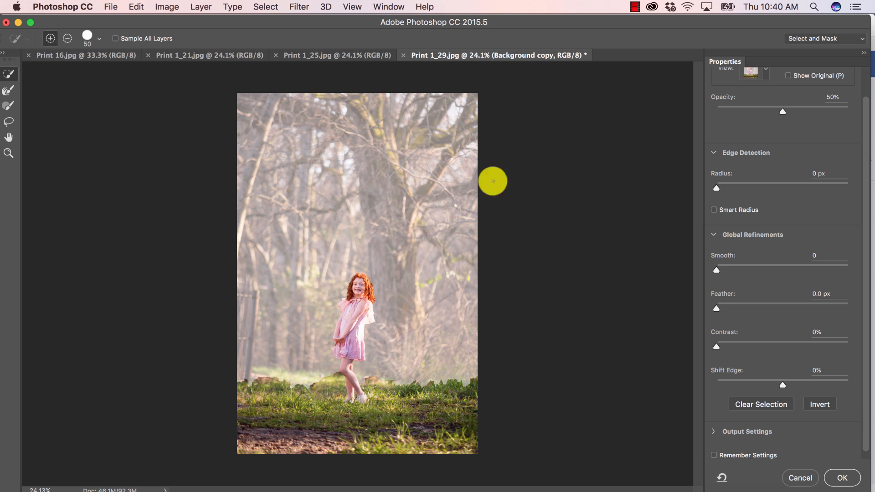
mouse_move(432, 348)
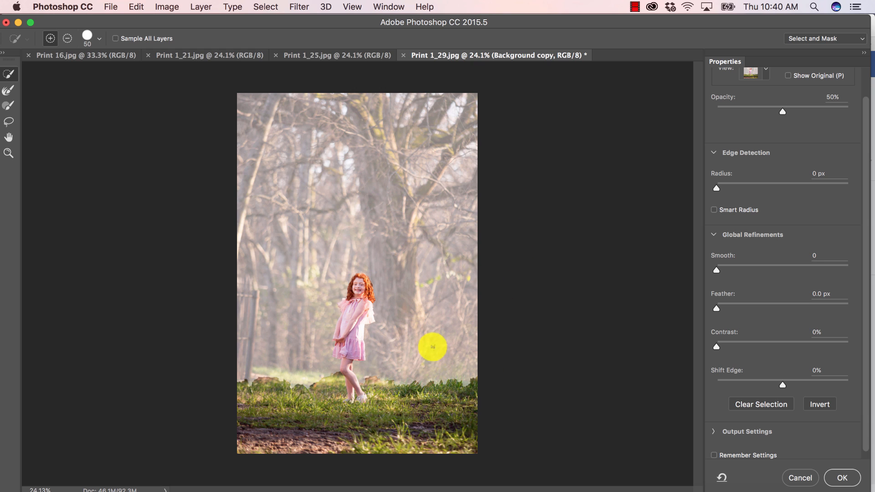
mouse_move(766, 392)
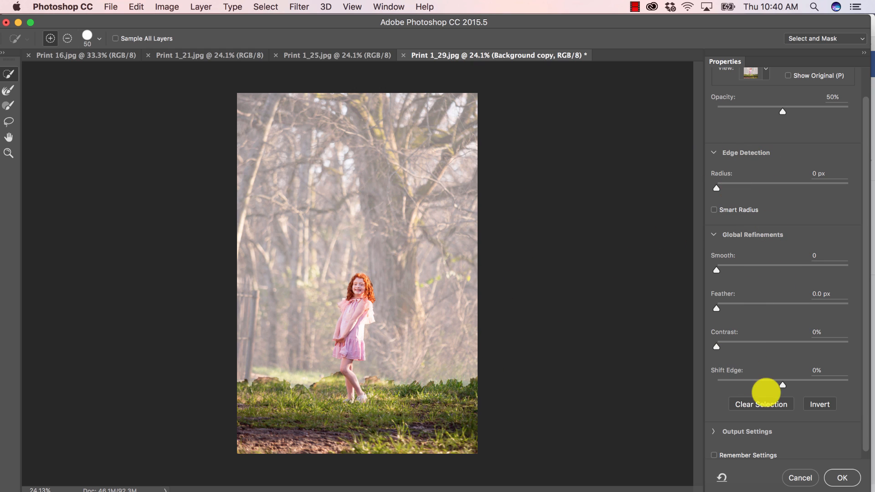
mouse_move(761, 166)
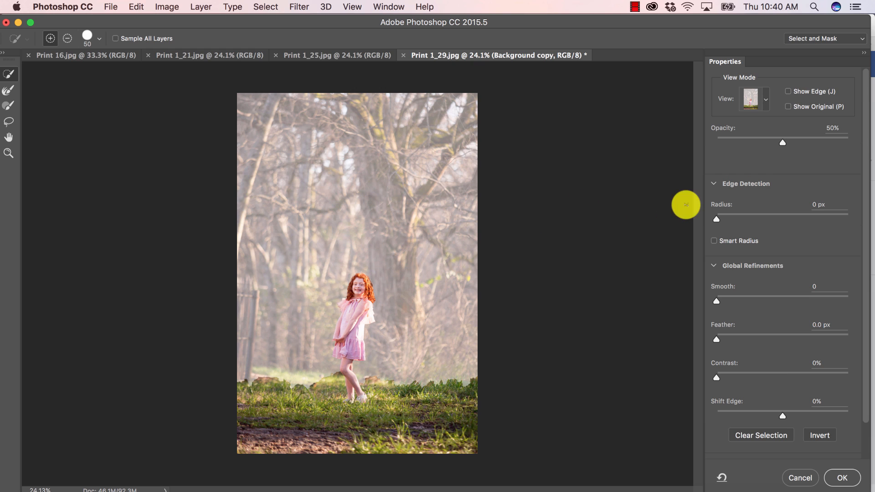
mouse_move(71, 51)
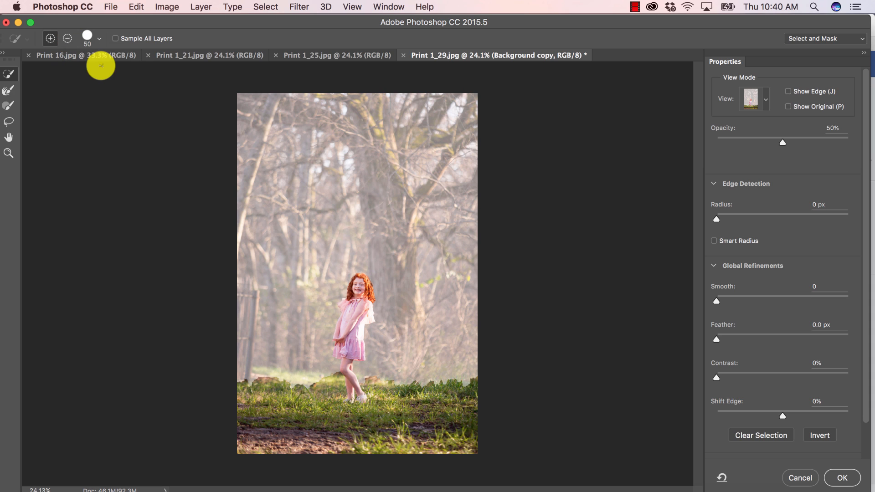
mouse_move(376, 269)
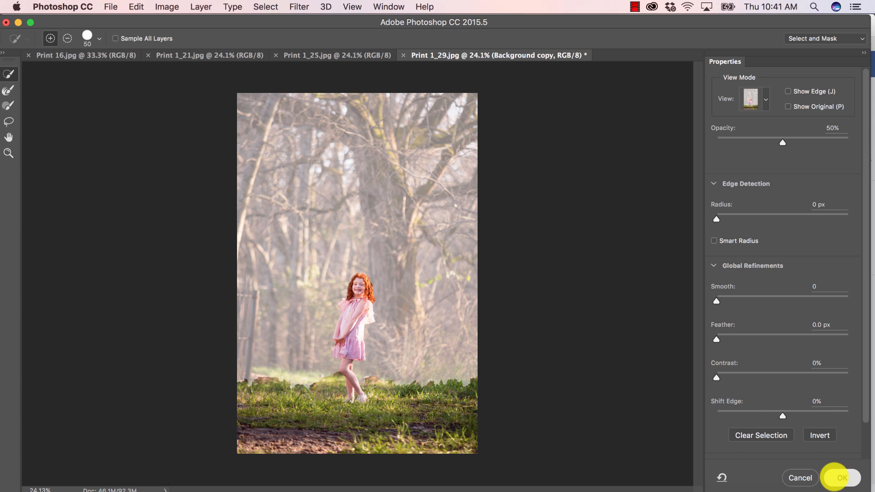
Accept the refined selection and invert it with Select > Inverse.
click(842, 478)
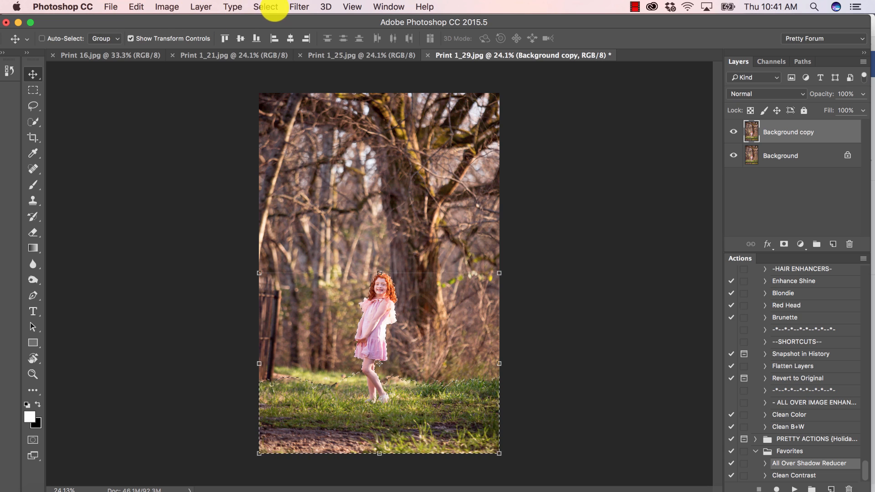
click(266, 6)
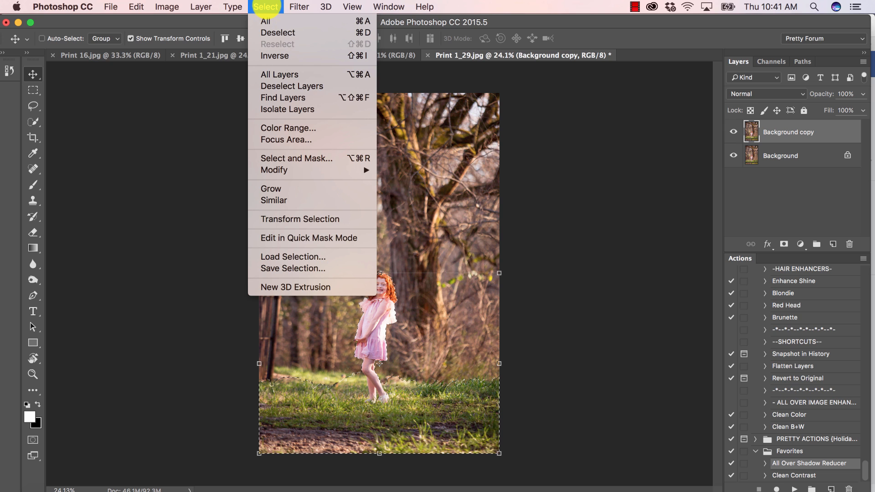
click(267, 20)
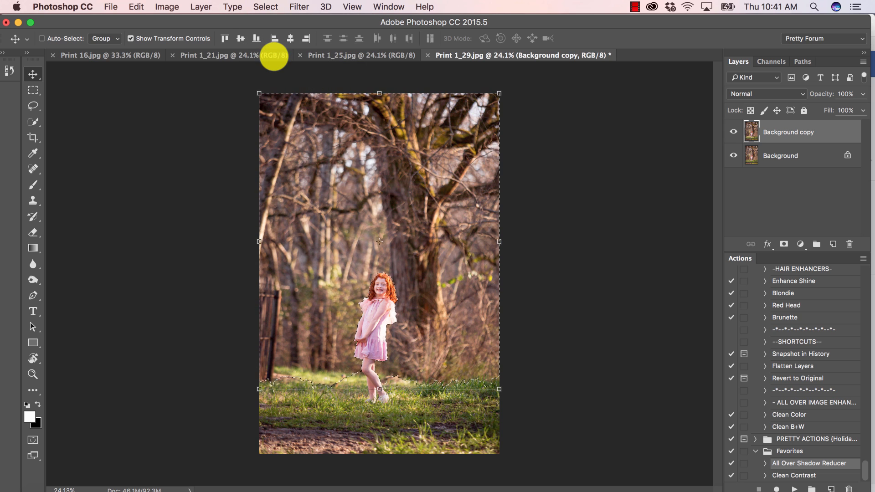
click(33, 185)
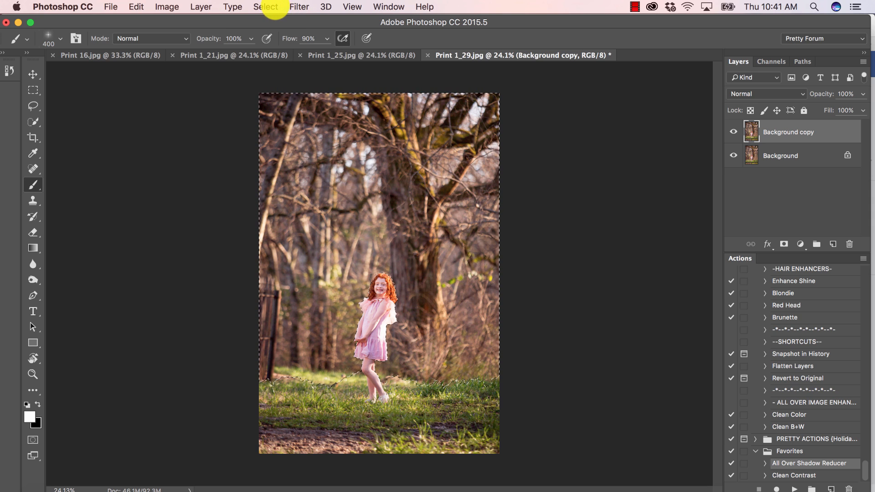
Choose Filter > Blur Gallery > Tilt-Shift on the background selection.
click(298, 7)
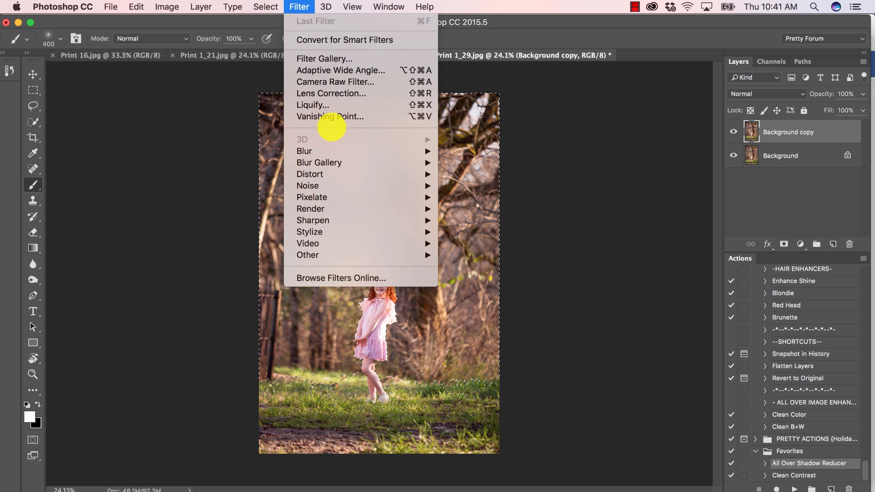
mouse_move(319, 162)
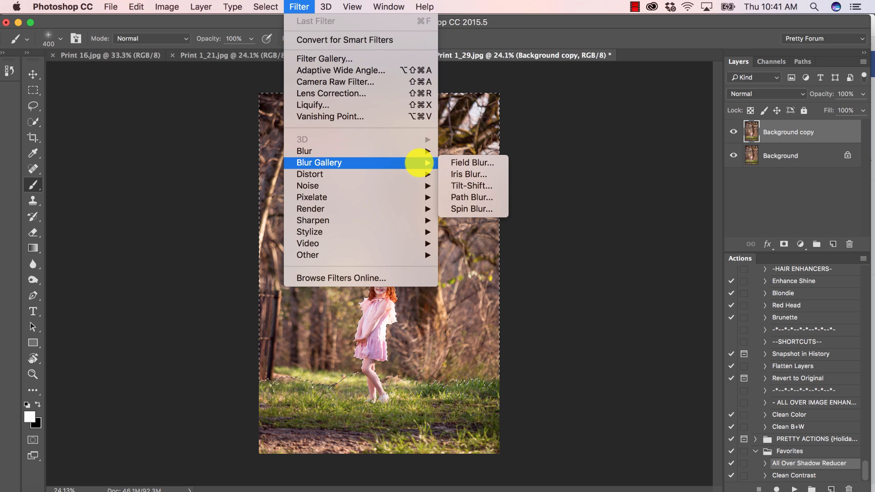
mouse_move(471, 185)
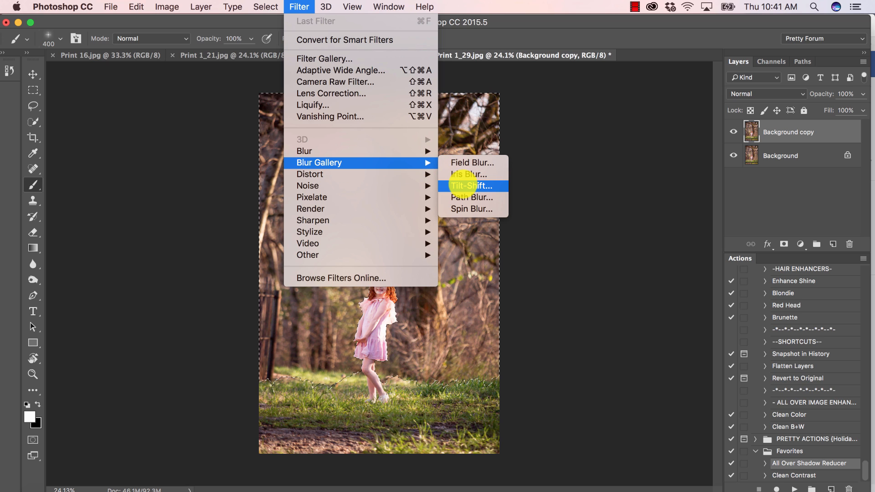
click(469, 186)
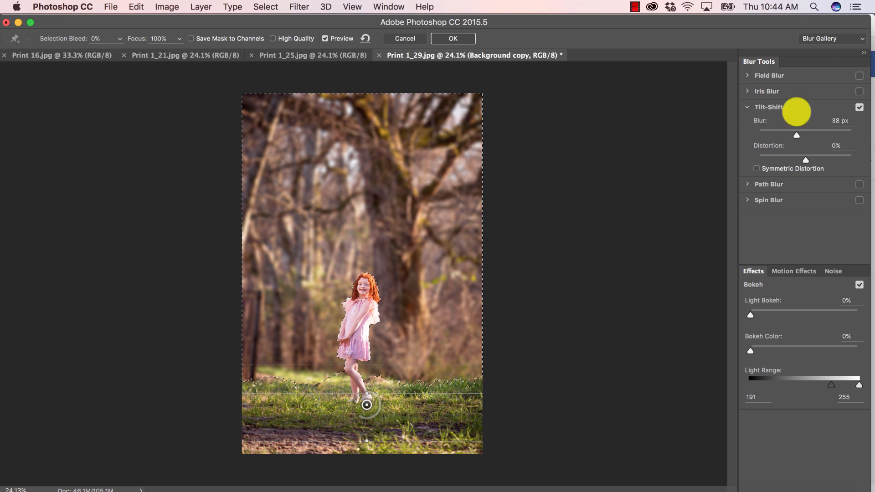
mouse_move(586, 155)
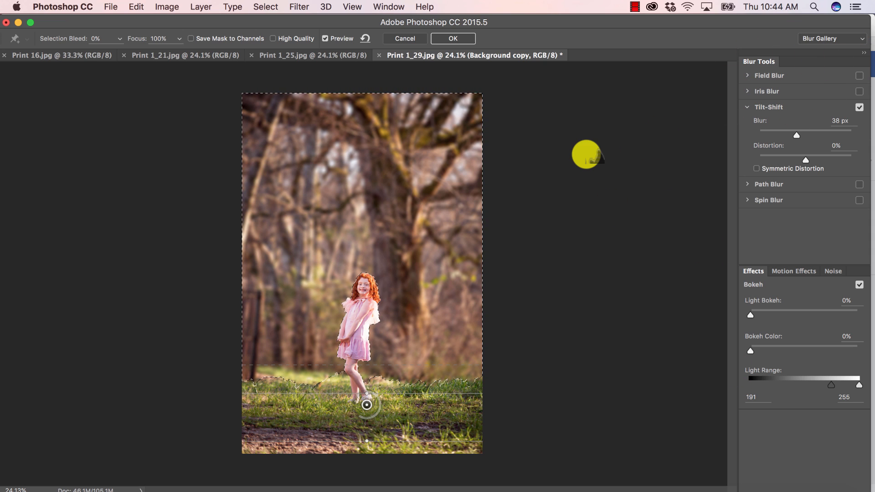
mouse_move(481, 60)
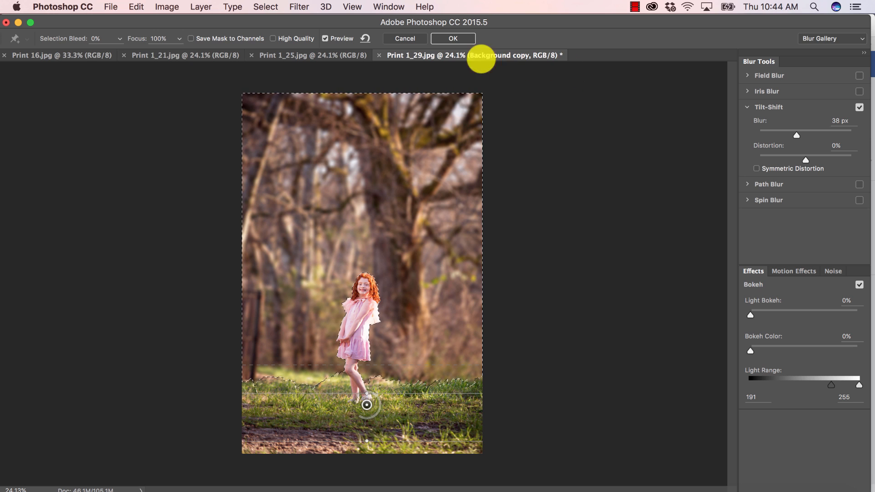
Commit the 38 px Tilt-Shift blur with OK.
click(453, 38)
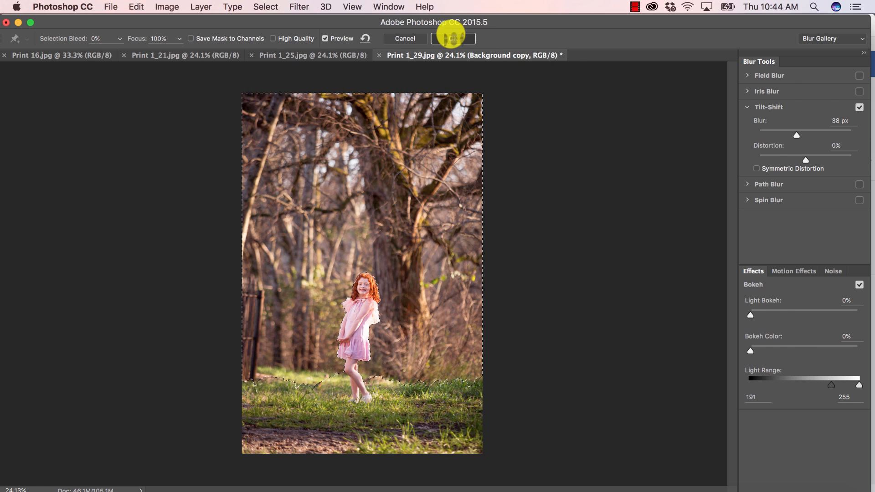
Remove the selection with Select > Deselect once the blur is applied.
click(453, 38)
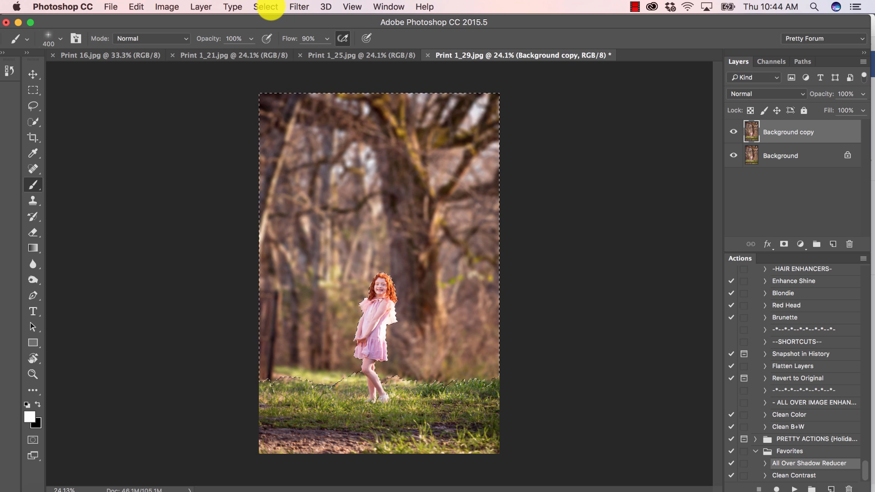
click(265, 7)
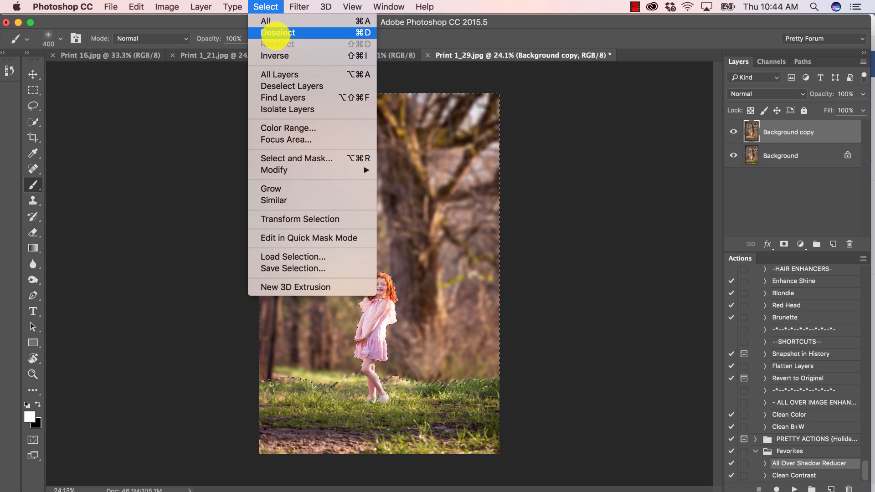
click(277, 33)
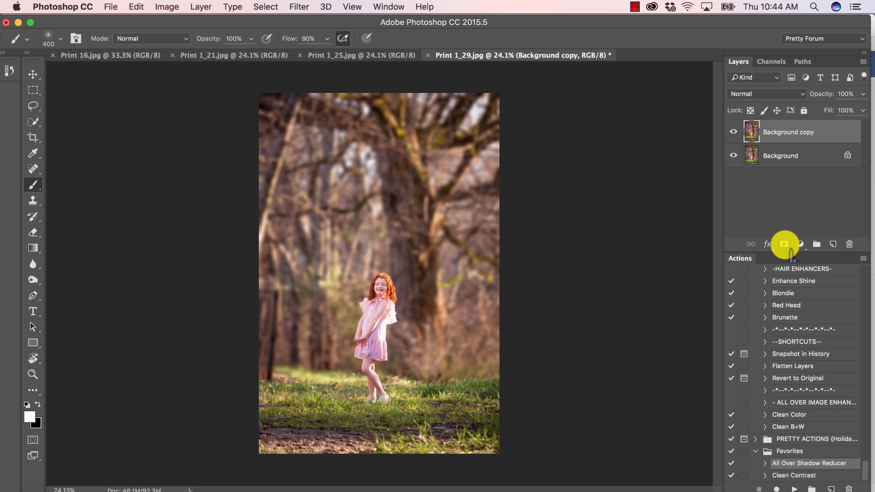
Add a layer mask to the blurred copy and pick a soft brush at 34% opacity.
click(785, 244)
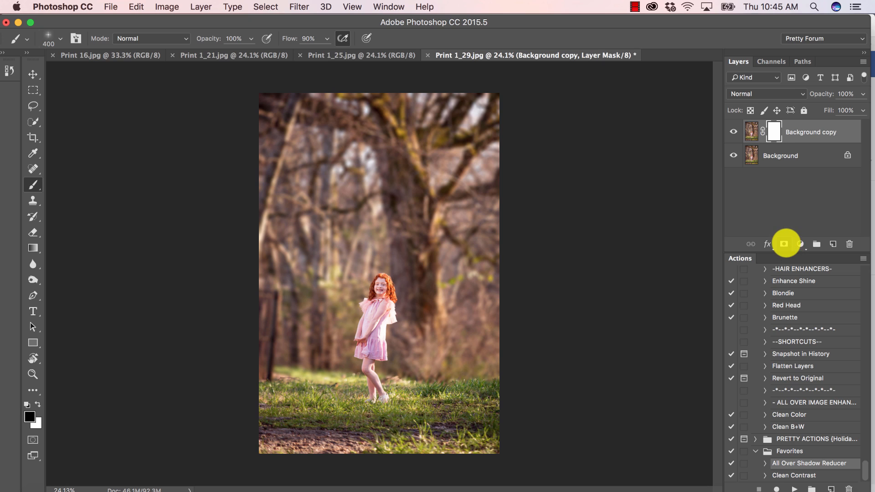
mouse_move(62, 222)
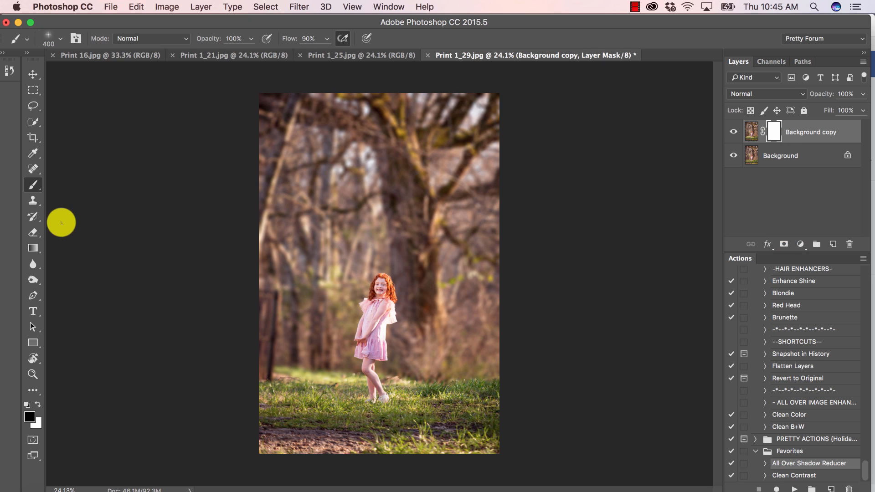
click(69, 38)
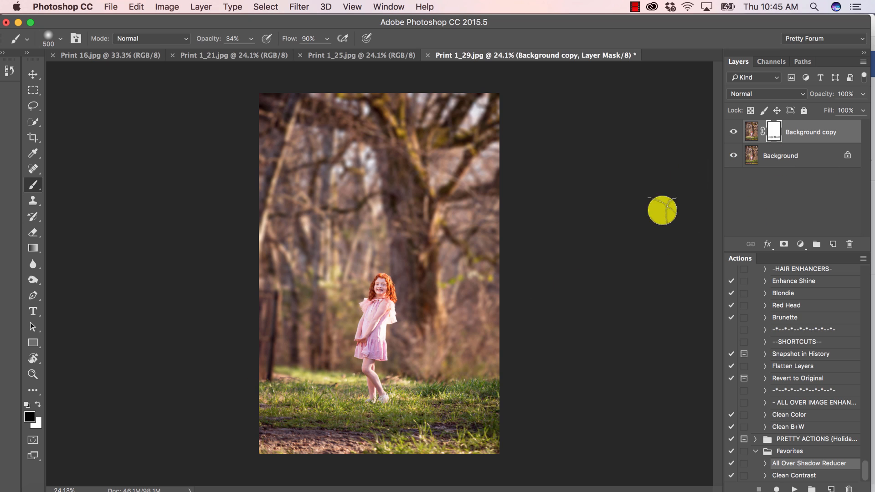
mouse_move(526, 400)
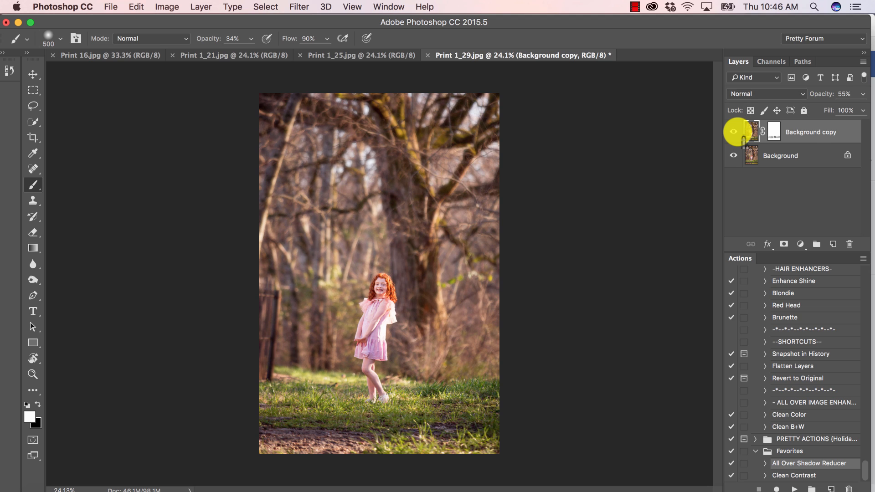
mouse_move(734, 132)
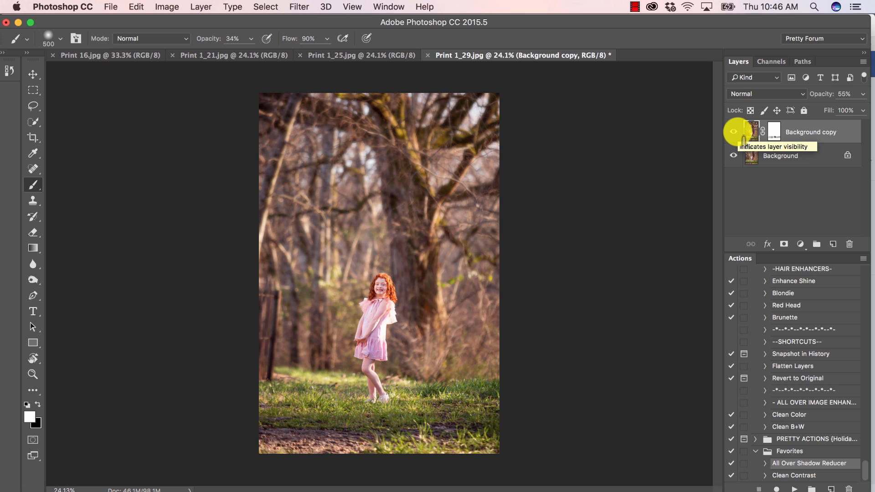
mouse_move(733, 132)
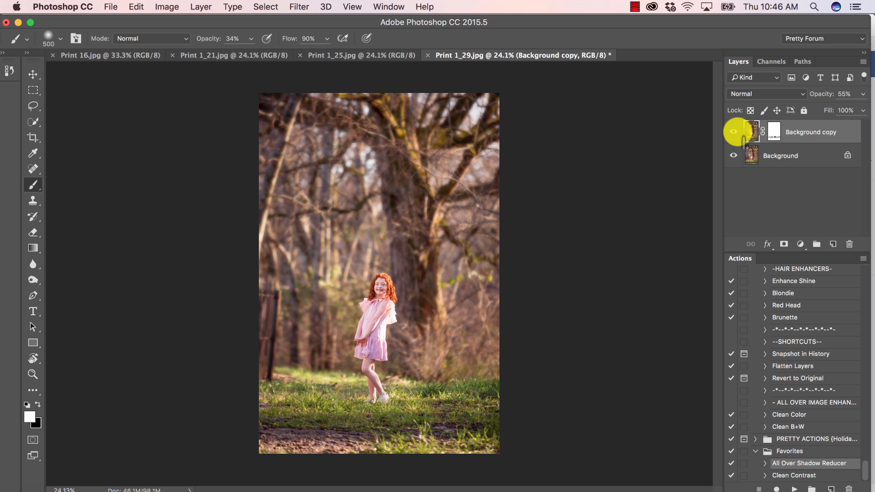